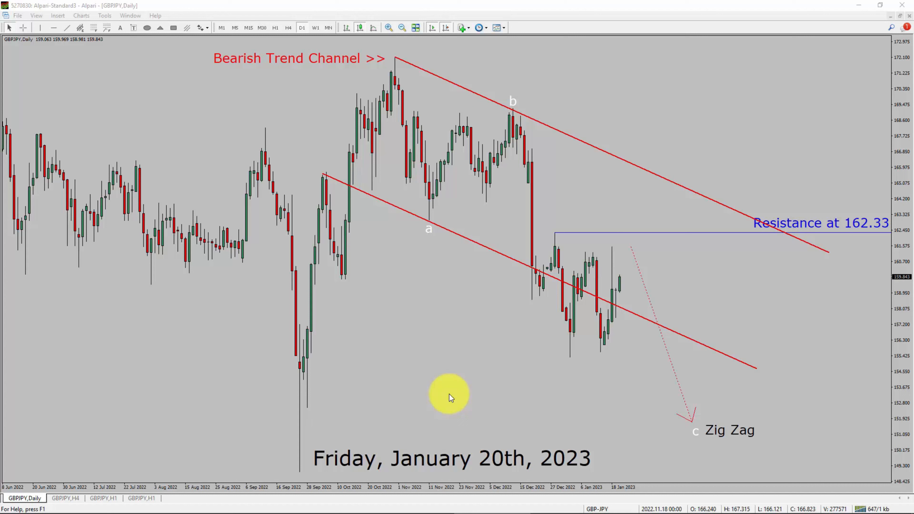
mouse_move(302, 28)
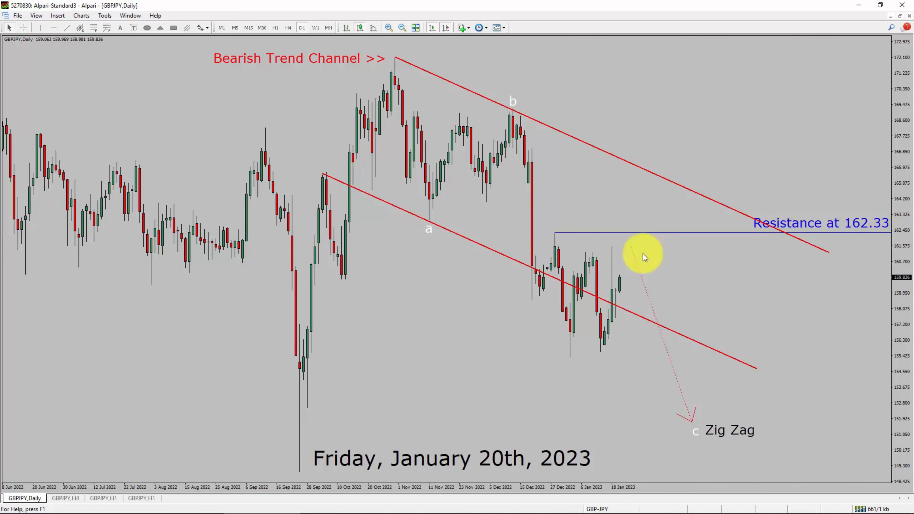
mouse_move(649, 268)
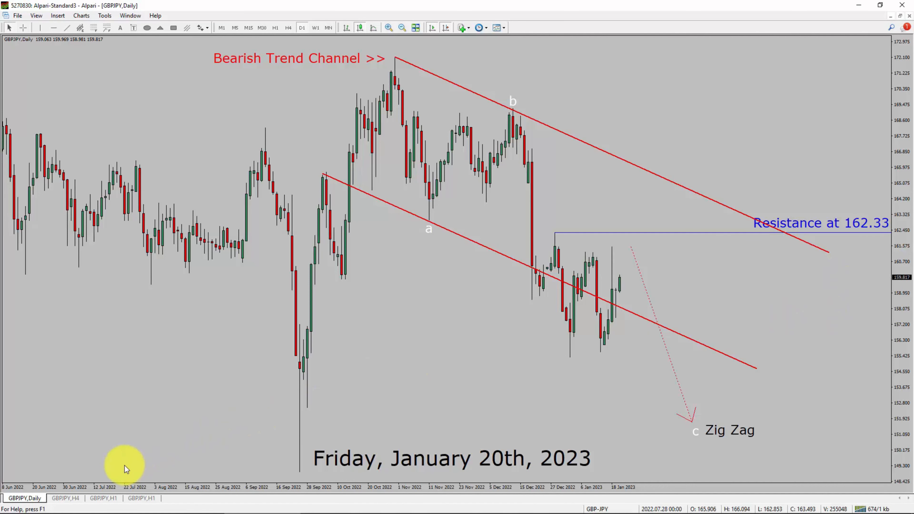
Step: Switch to the GBPJPY H4 chart showing the horizontal red resistance levels
click(64, 498)
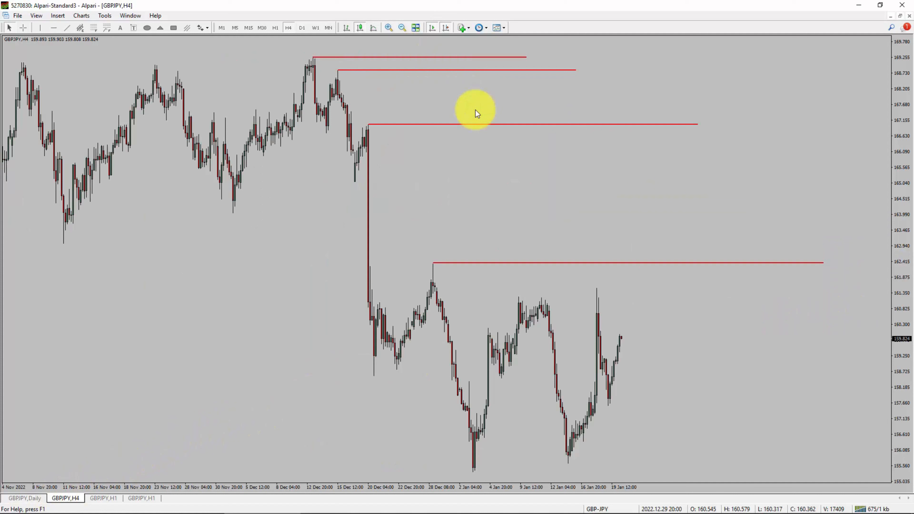
mouse_move(693, 317)
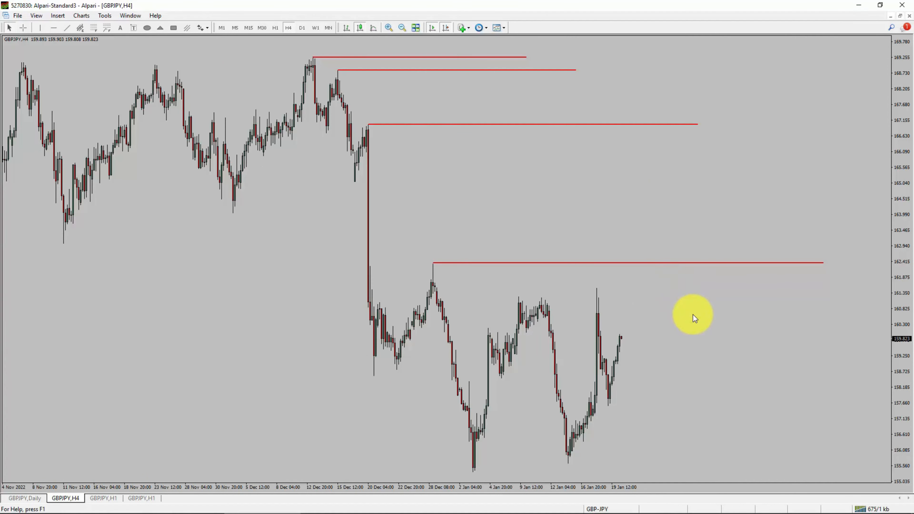
mouse_move(714, 319)
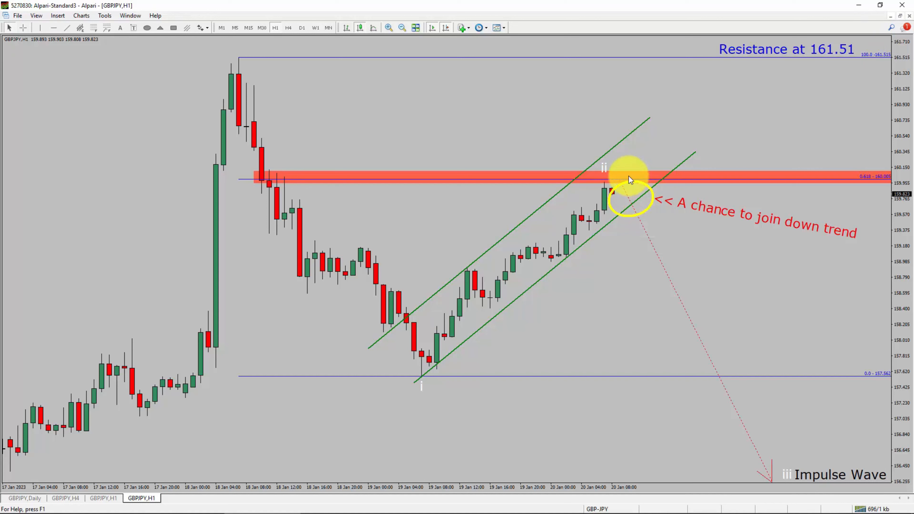
mouse_move(645, 189)
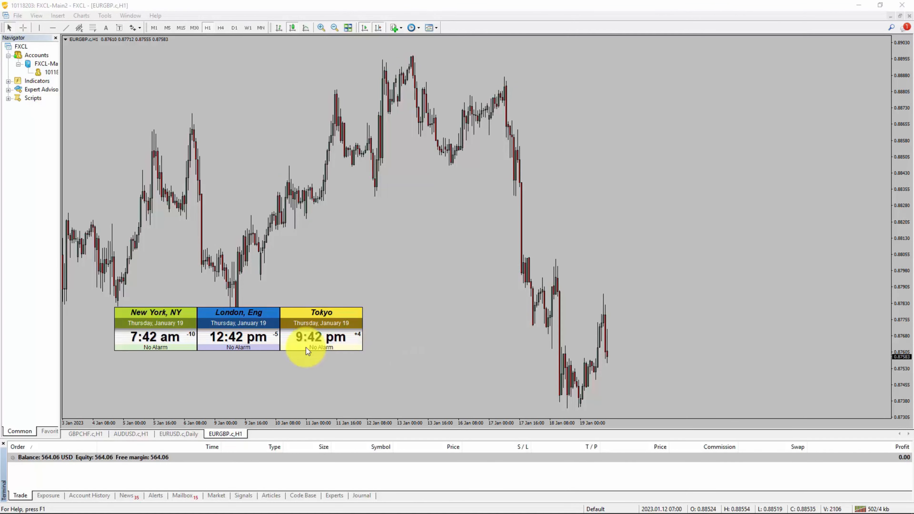
mouse_move(238, 337)
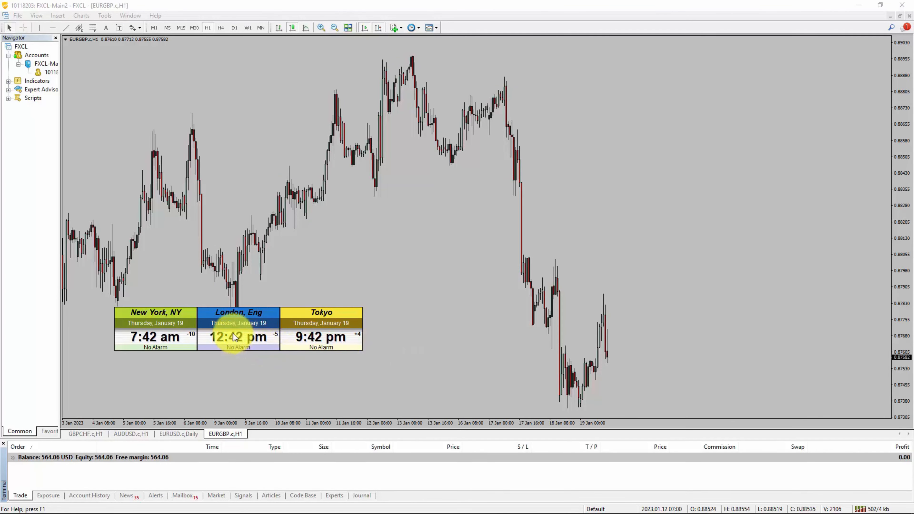
Step: Bring up the second terminal's EURGBP.c H1 chart with the New York, London and Tokyo clocks
click(89, 495)
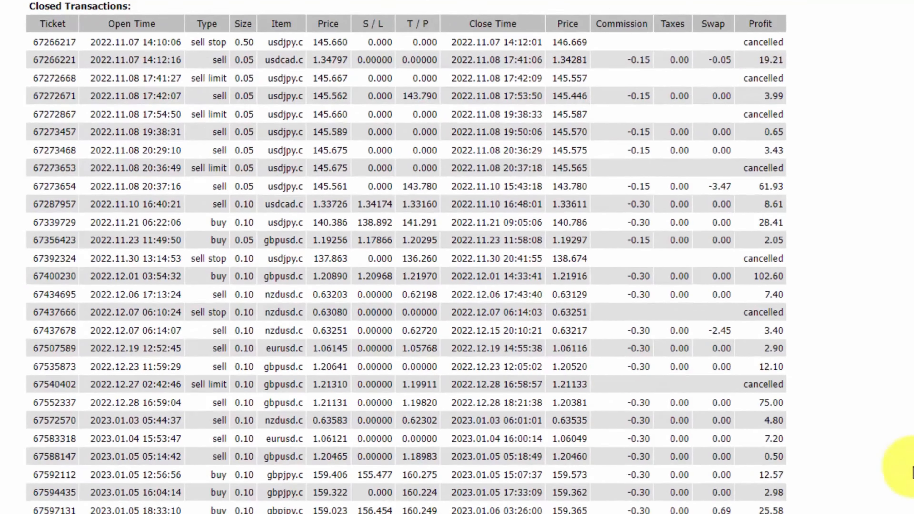
Step: Scroll the DetailedStatement.htm report from Closed Transactions down to the Summary and balance graph
scroll(down, 3)
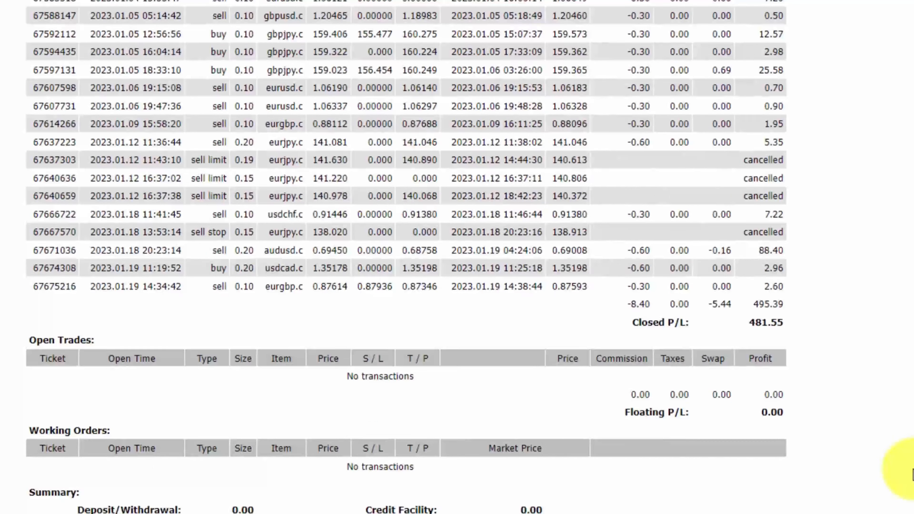
scroll(down, 3)
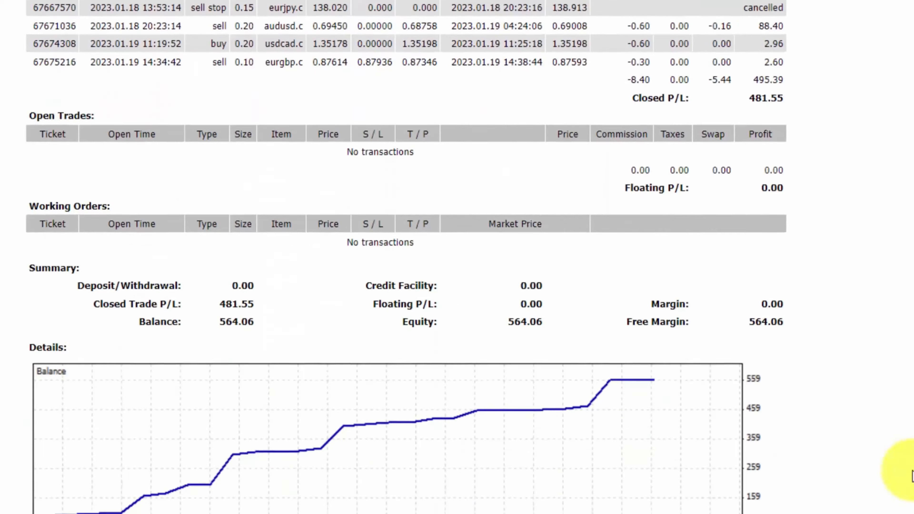
scroll(down, 3)
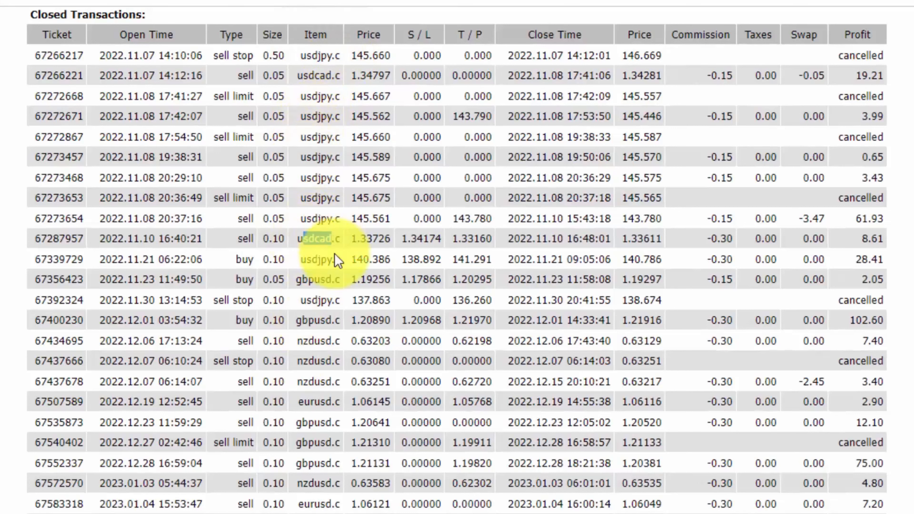
Step: Mark traded pairs such as usdcad.c and nzdusd.c in the closed transactions list
double_click(317, 280)
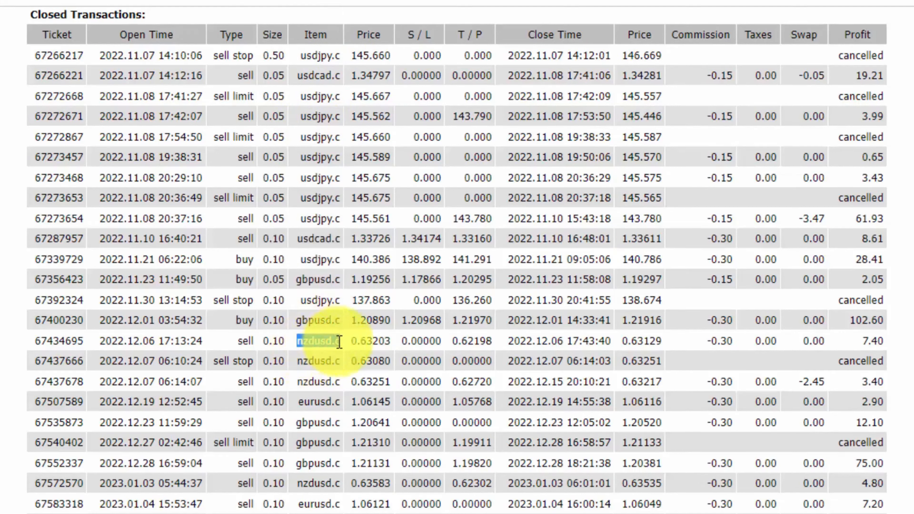
scroll(down, 3)
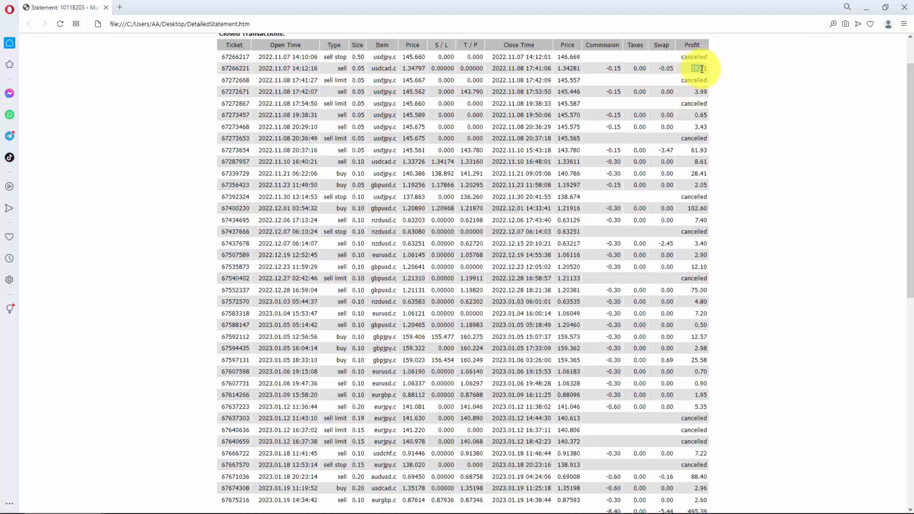
Step: Scroll to the summary showing 481.55 net profit from 28 trades, all profitable
scroll(down, 3)
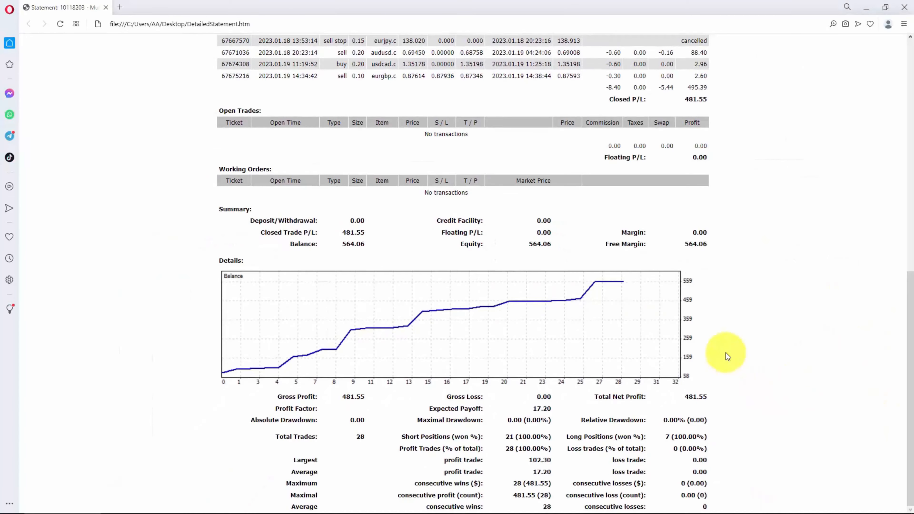
mouse_move(575, 192)
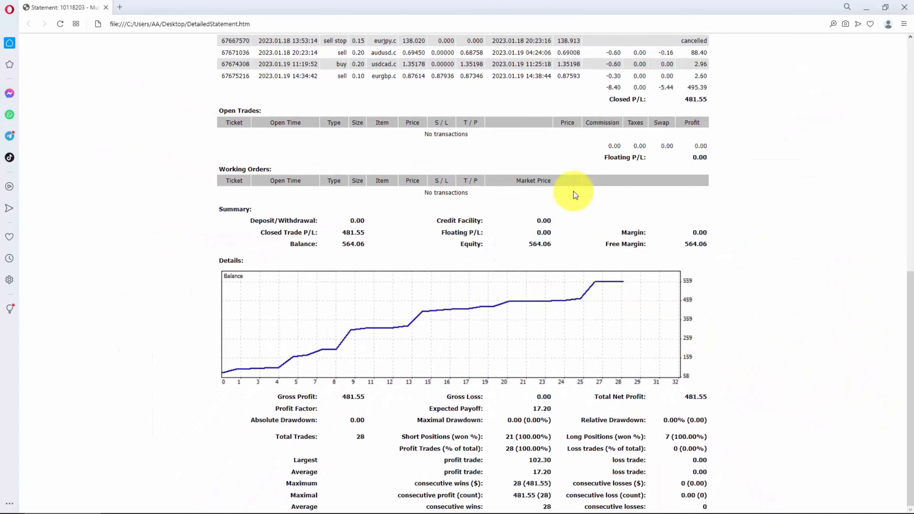
mouse_move(712, 377)
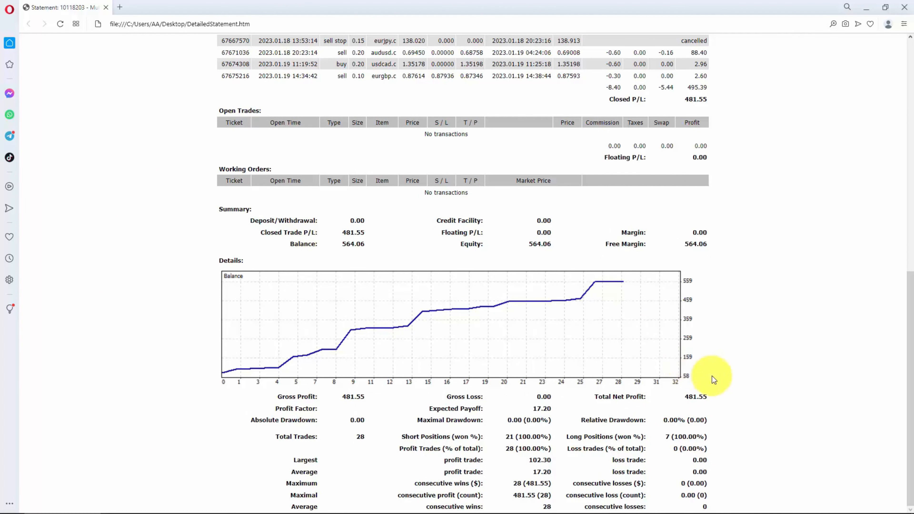
mouse_move(722, 387)
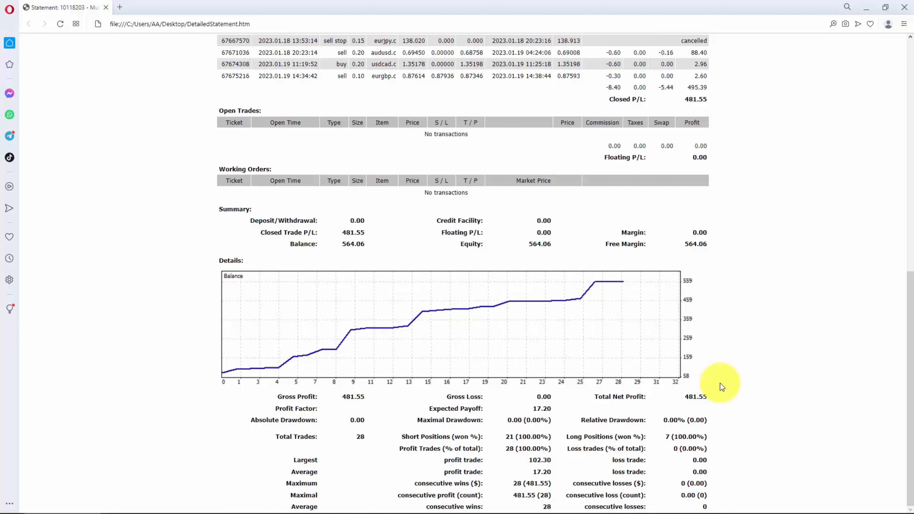
mouse_move(725, 390)
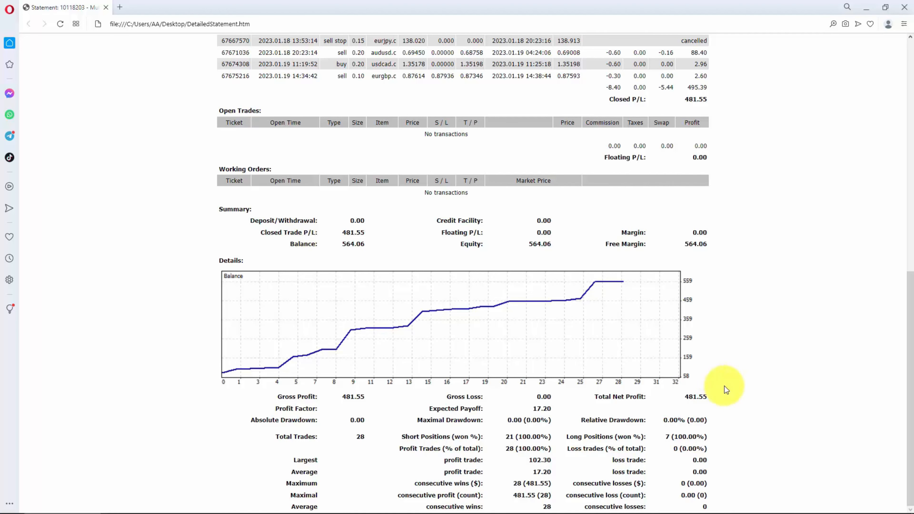